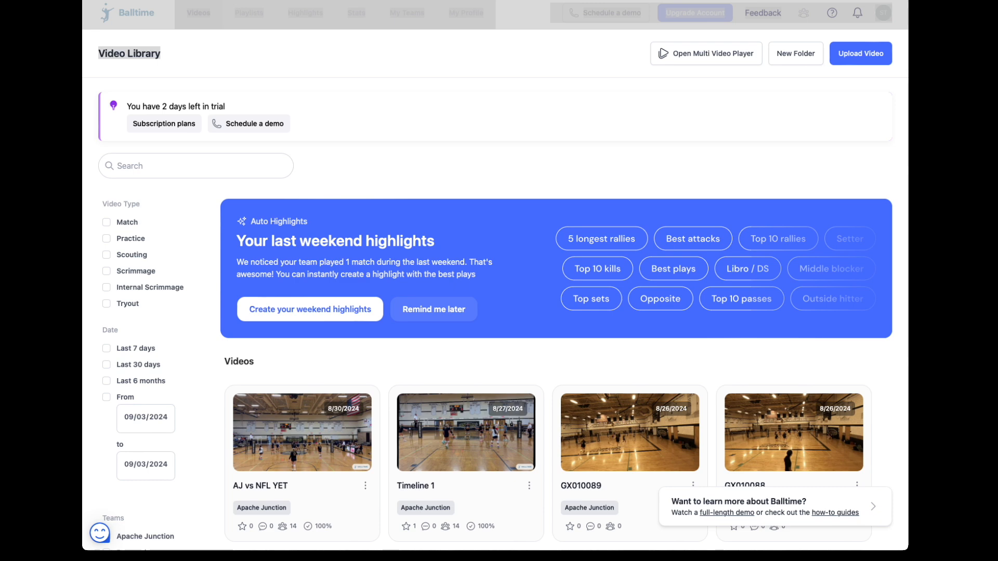
- Open the Upload Videos form from the Video Library's Upload Video button
click(860, 53)
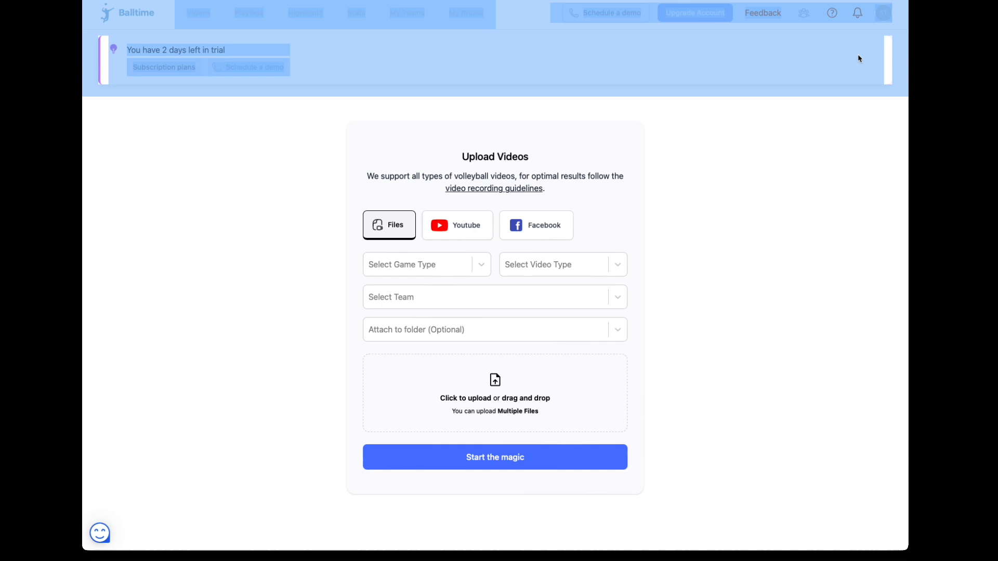
mouse_move(515, 171)
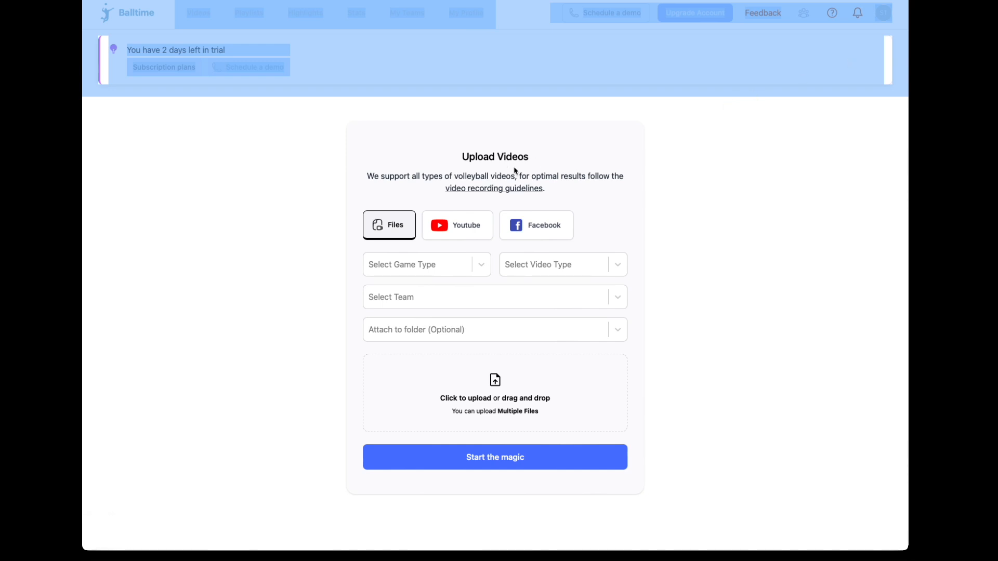
mouse_move(51, 225)
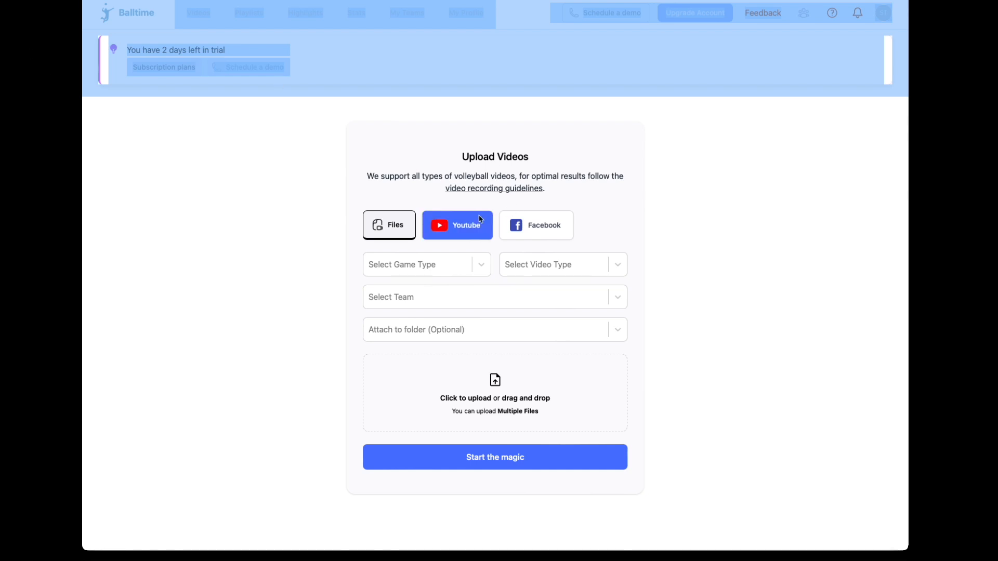
- Keep Files as the upload source and open the game type selection
click(389, 225)
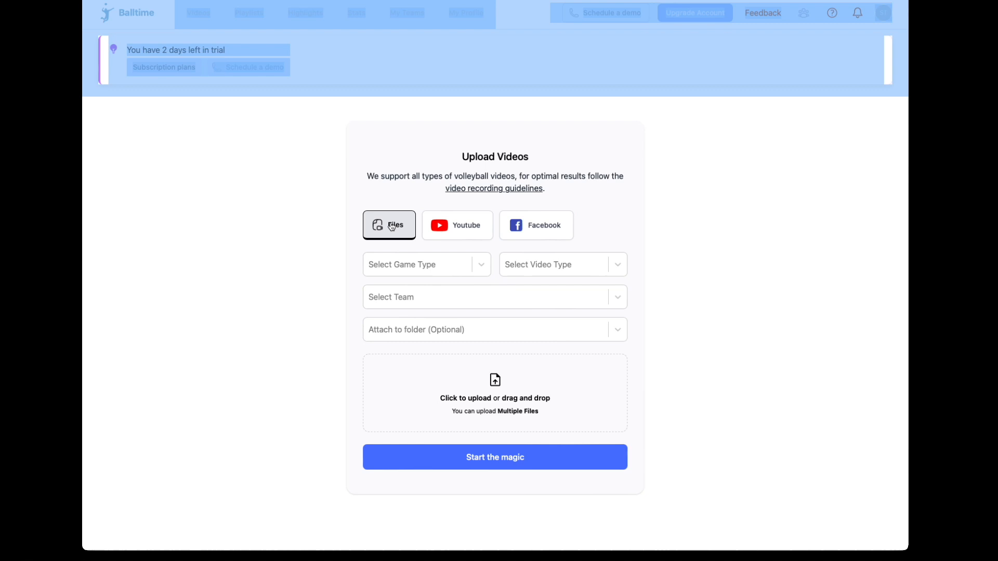
click(457, 225)
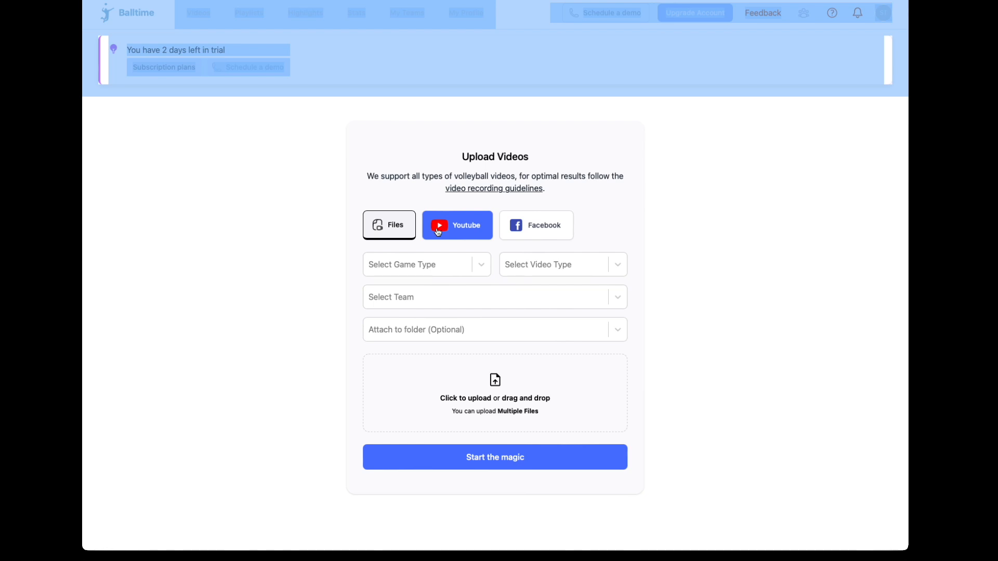
click(536, 225)
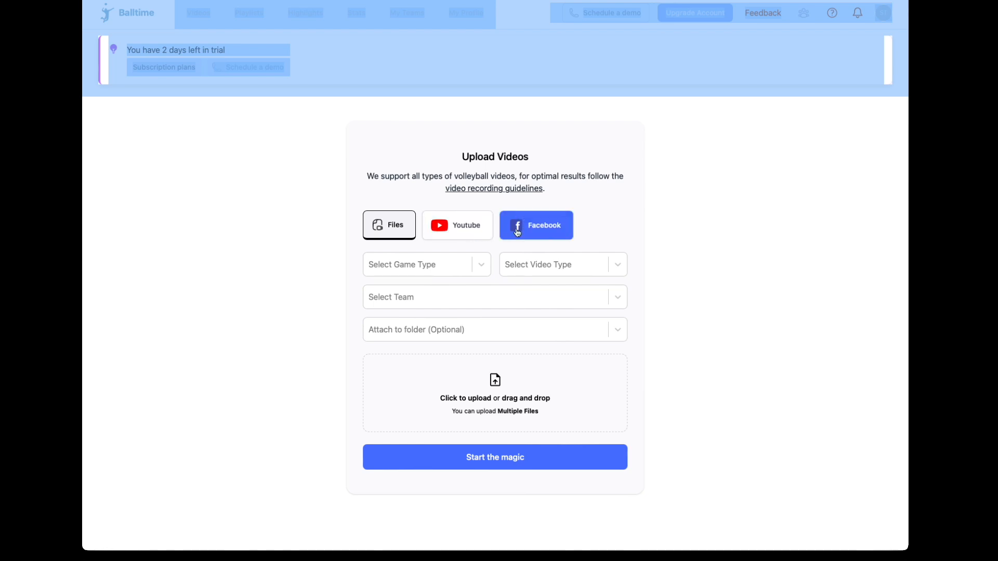
mouse_move(312, 264)
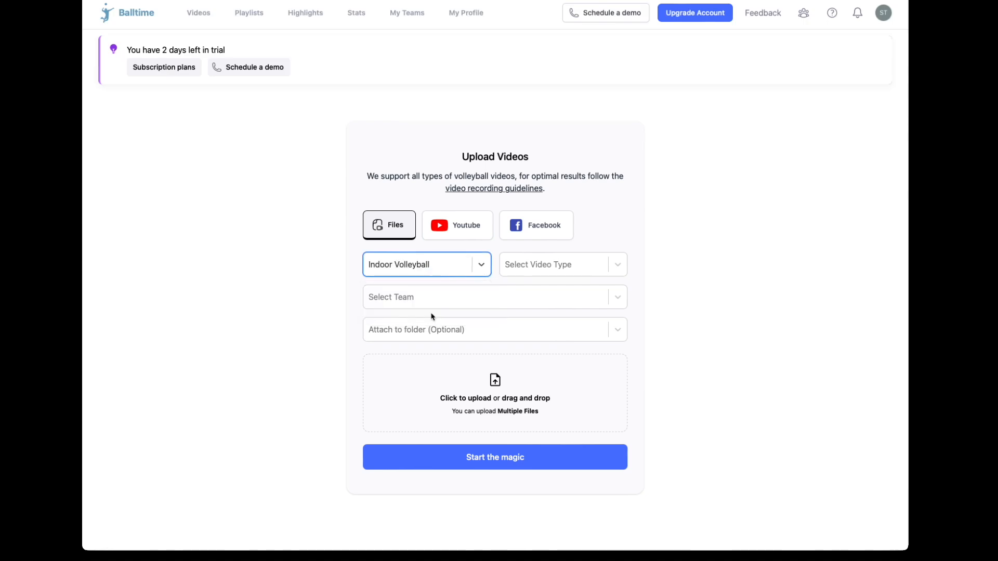
- Set video type to Practice and team to Personal, leaving the folder unattached
click(562, 264)
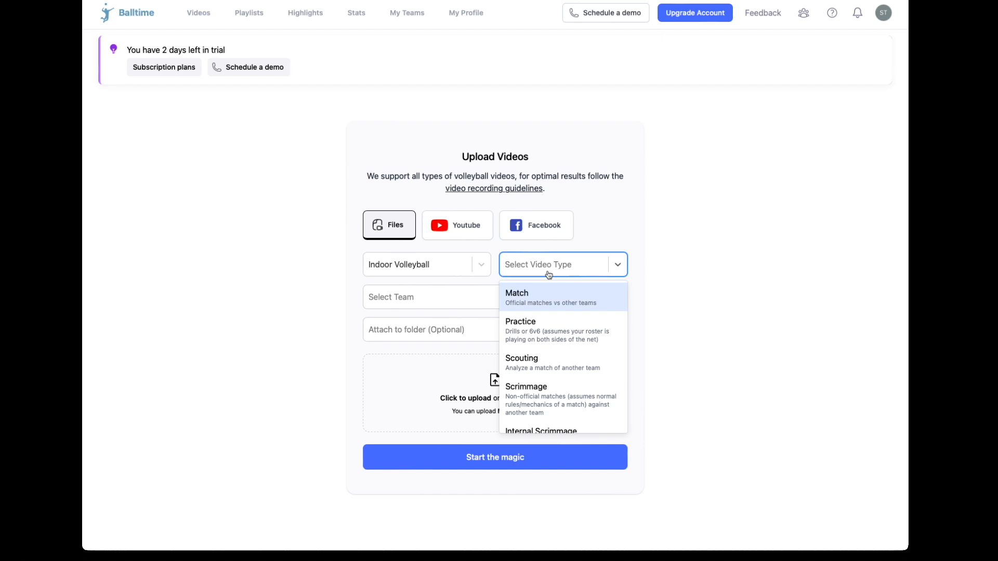
click(520, 327)
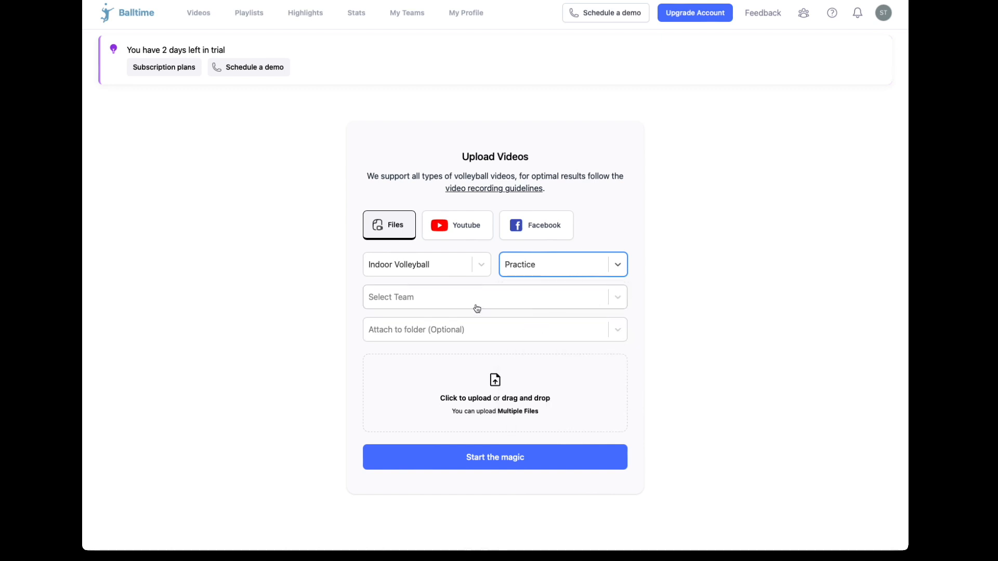
click(494, 297)
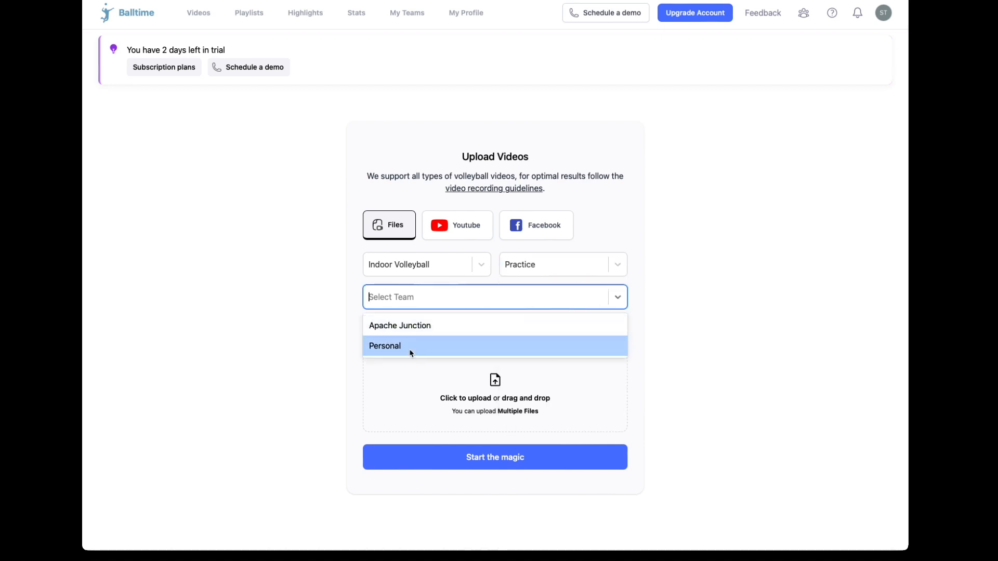
click(385, 345)
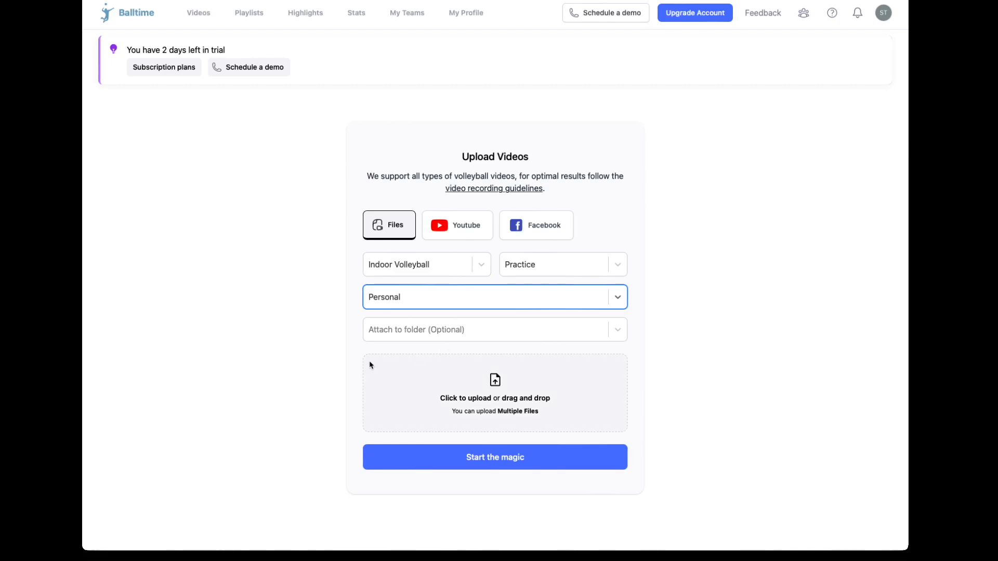
mouse_move(279, 363)
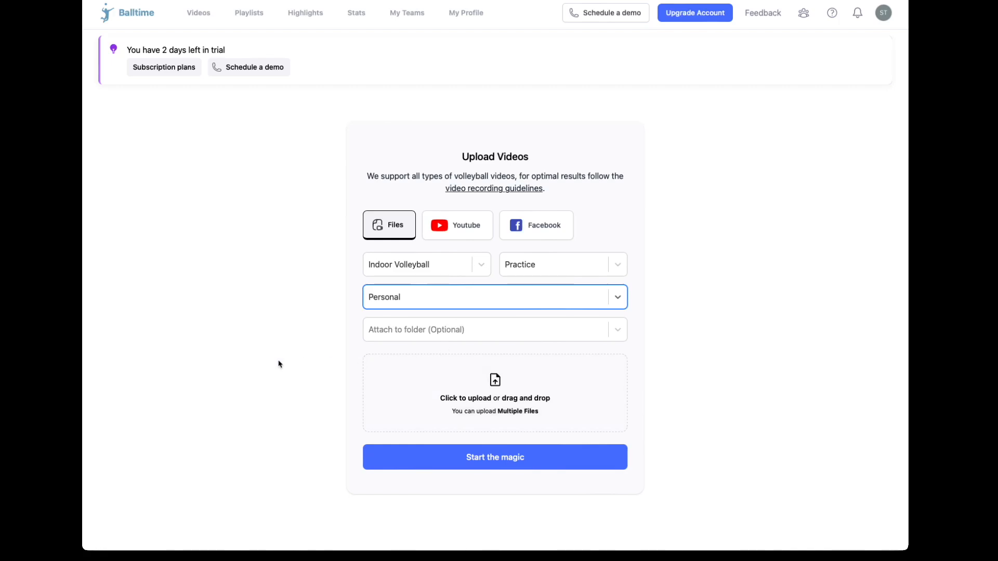
mouse_move(468, 345)
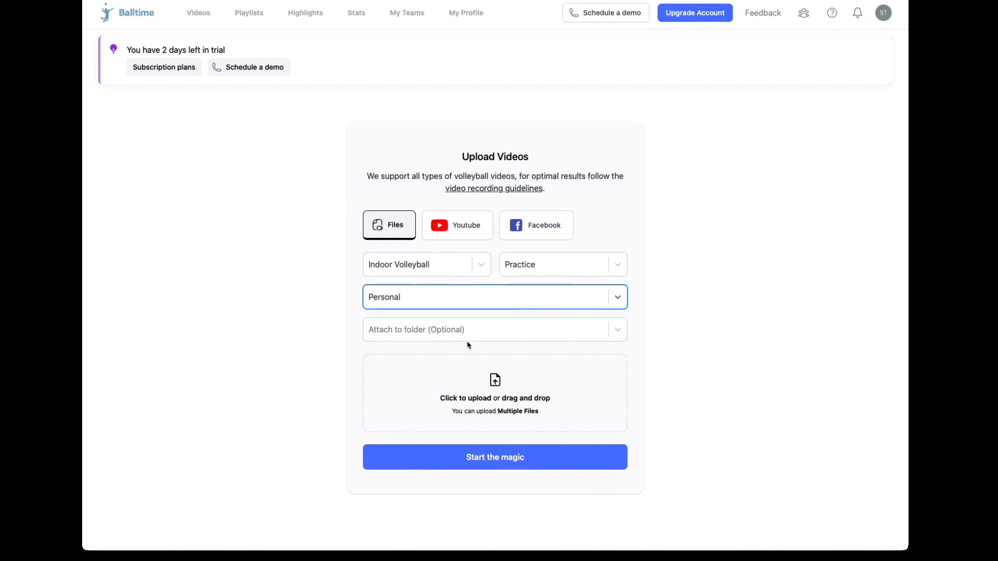
click(494, 329)
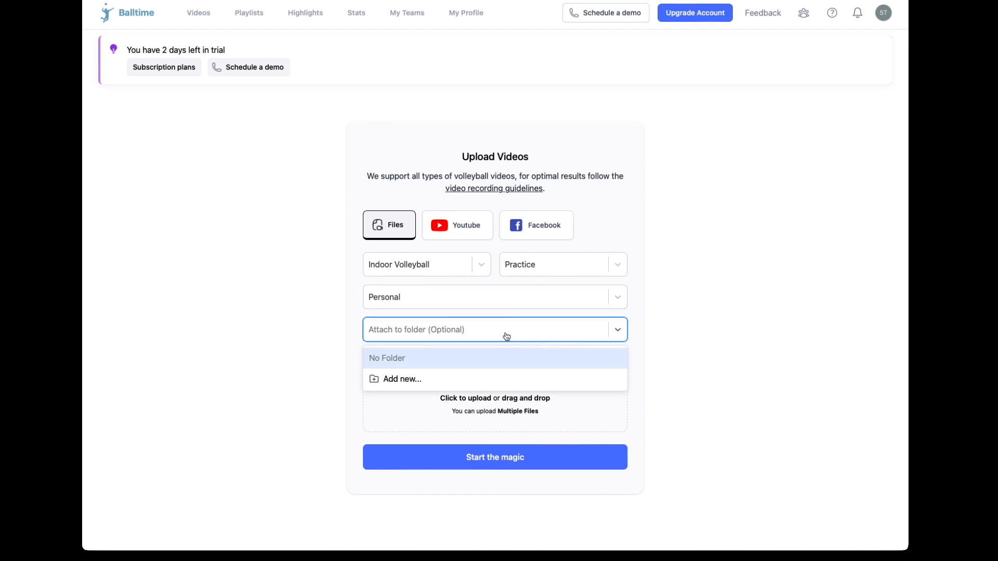
mouse_move(399, 386)
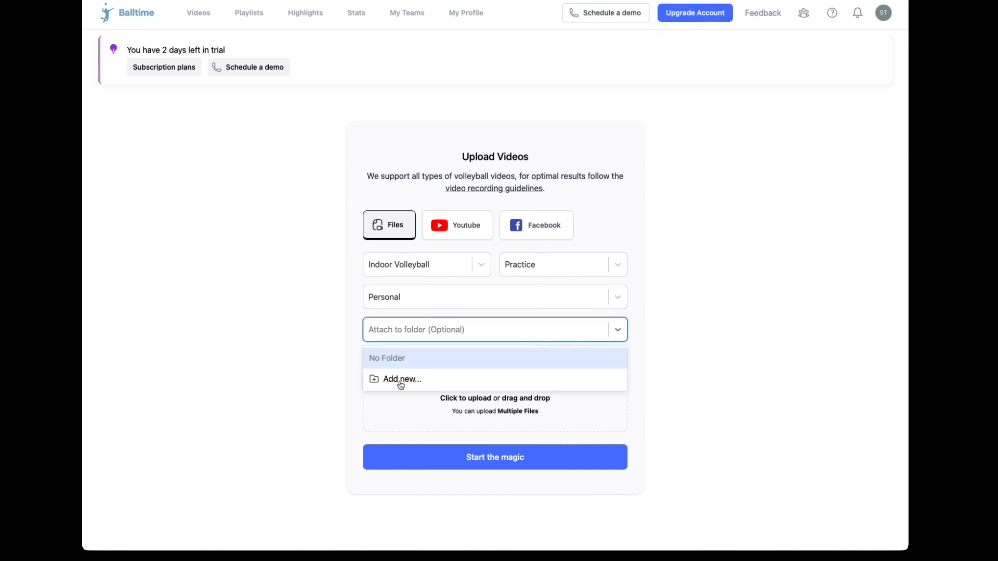
click(310, 406)
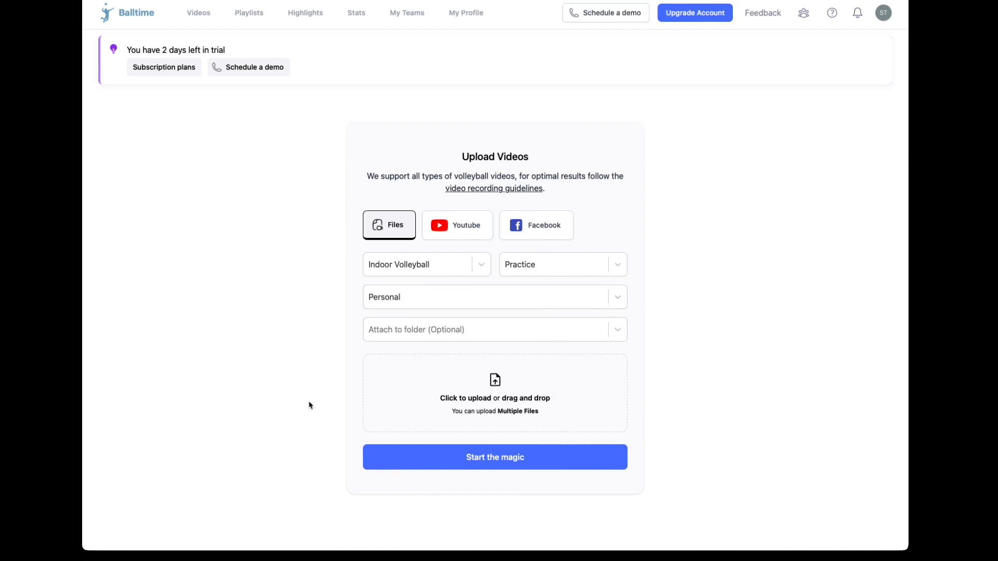
mouse_move(505, 395)
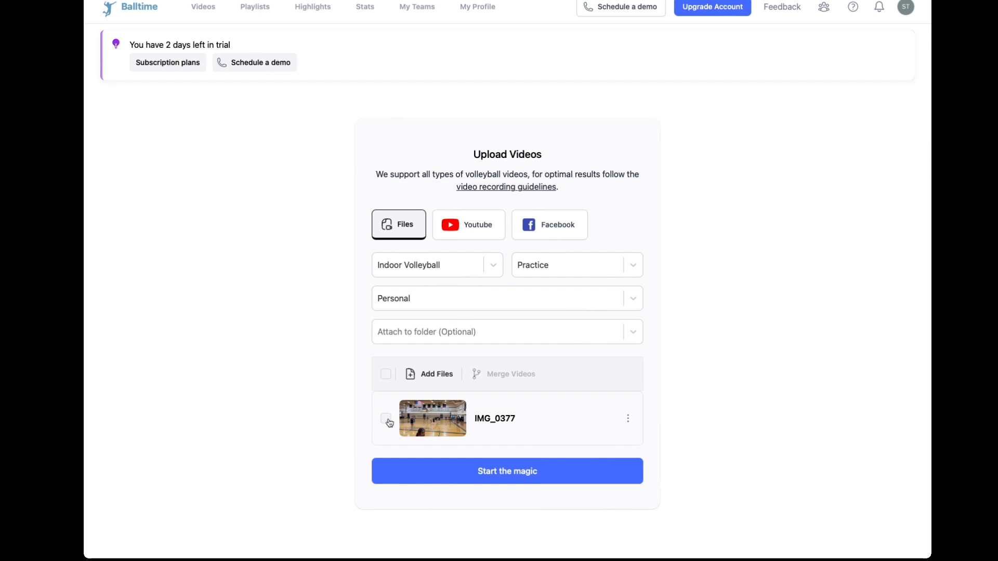
- Select IMG_0377 and submit it with Start the magic
click(387, 419)
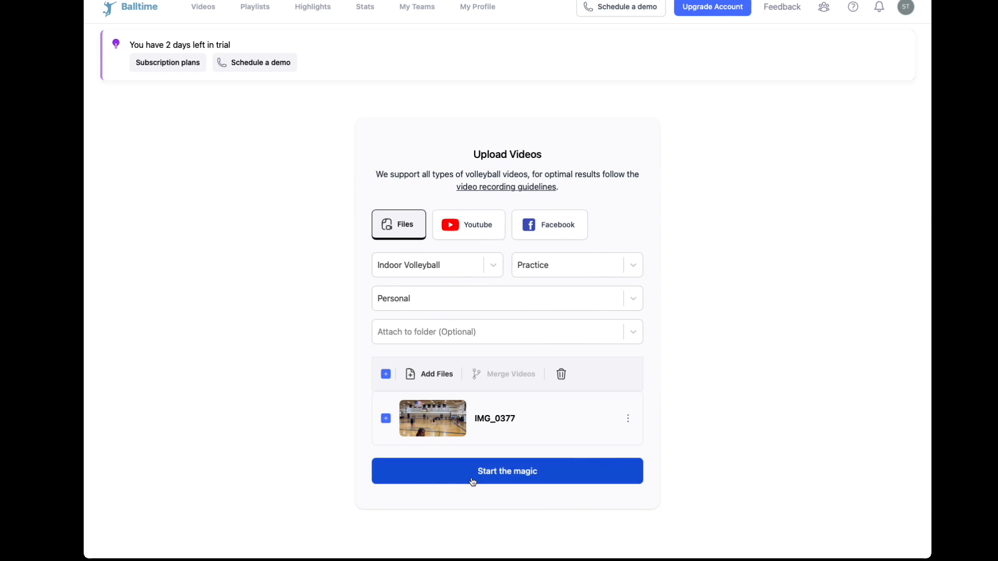
click(507, 471)
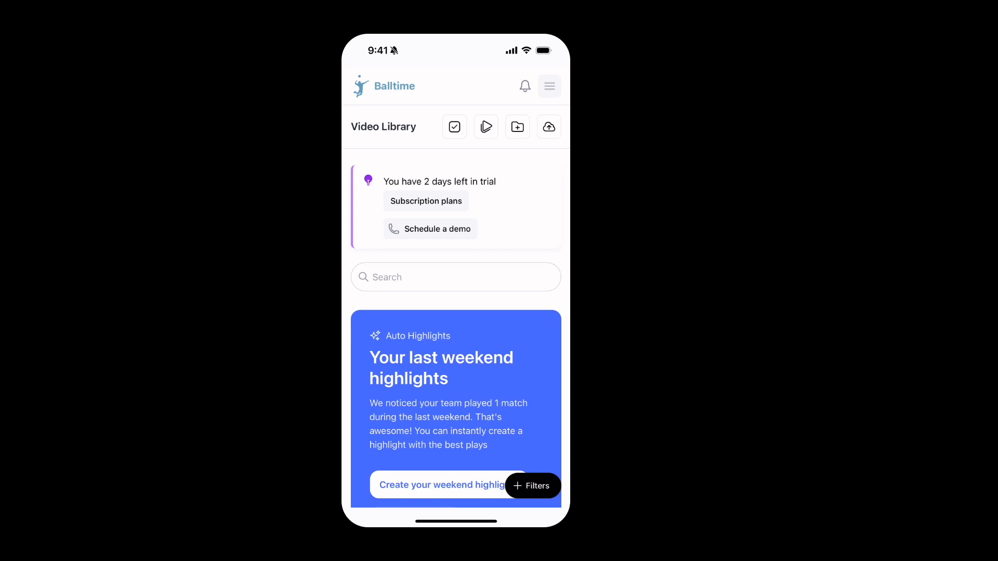
- In the iPhone app, open Balltime Uploader and start adding new videos
click(548, 126)
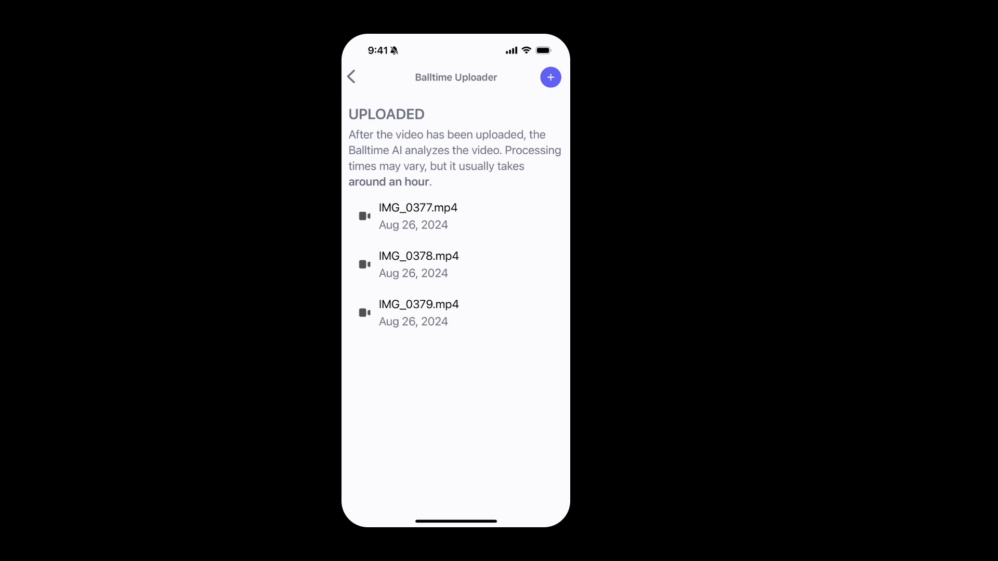
click(550, 77)
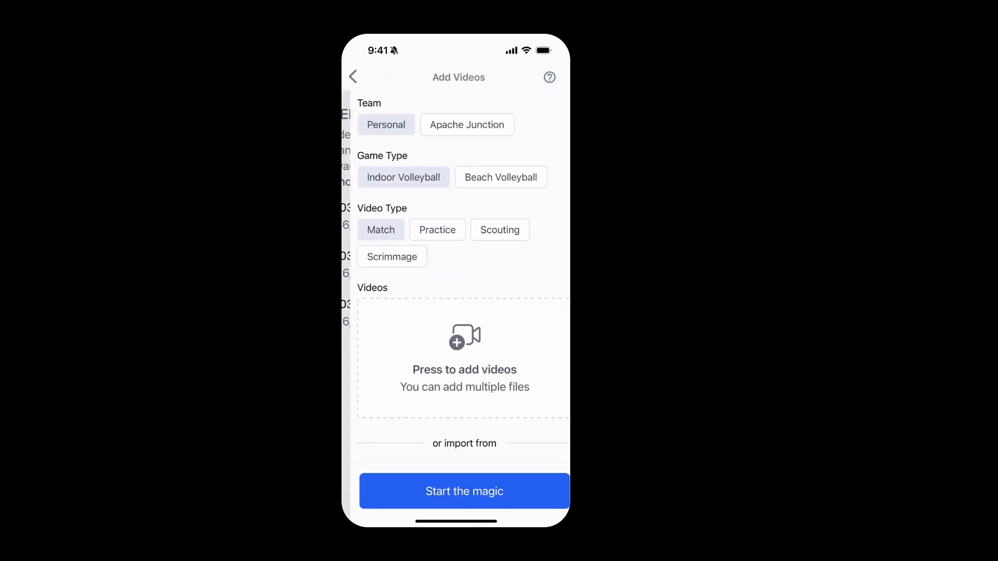